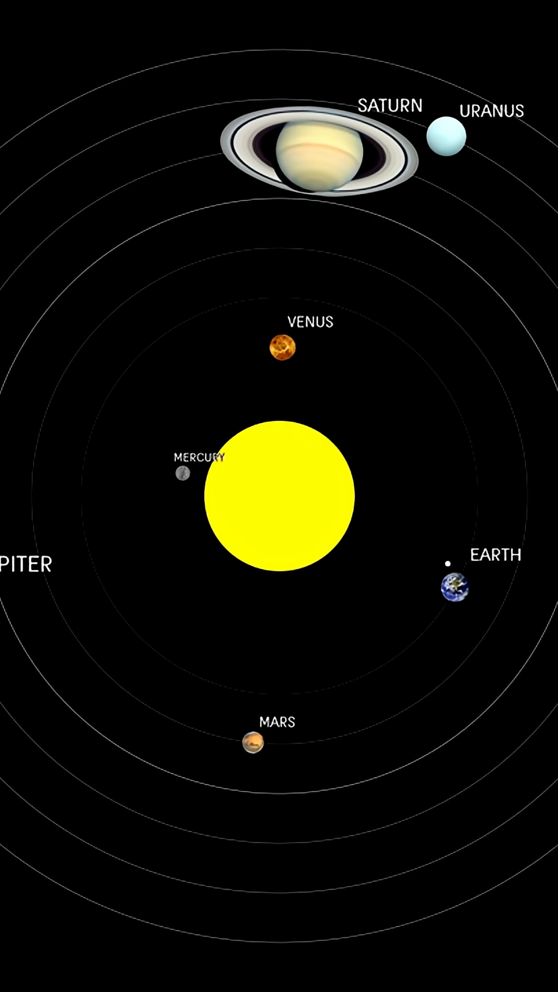
click(449, 136)
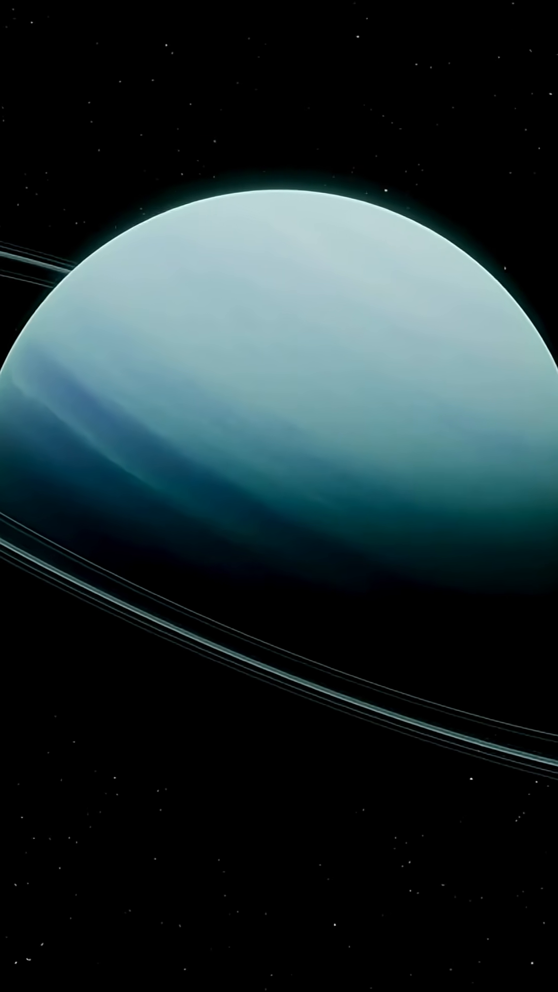